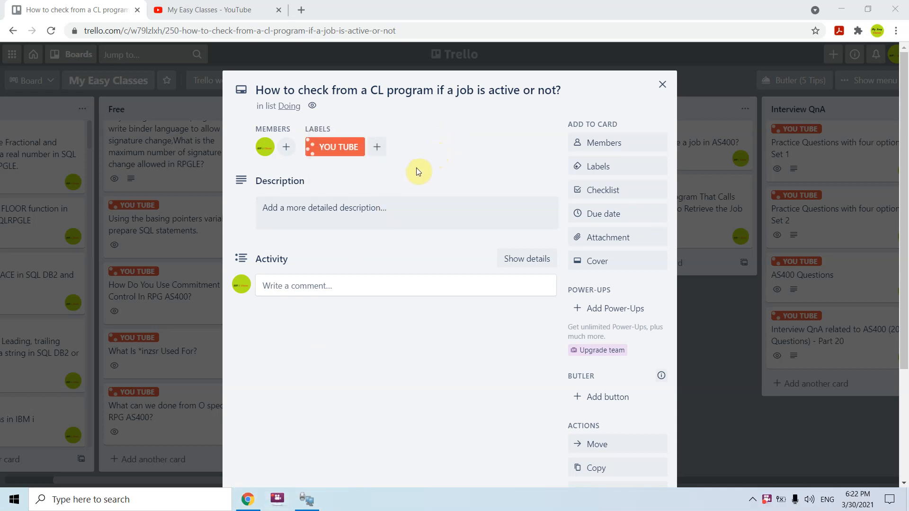
pyautogui.moveTo(452, 189)
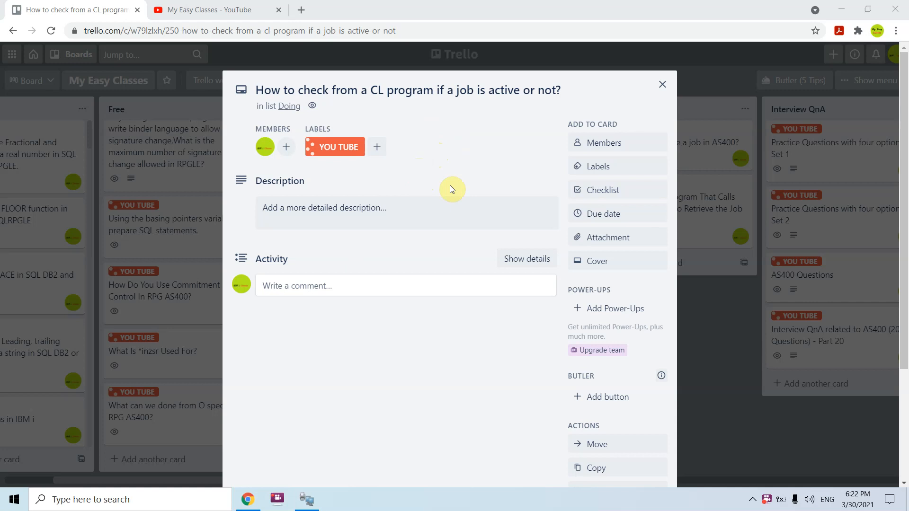
pyautogui.moveTo(452, 197)
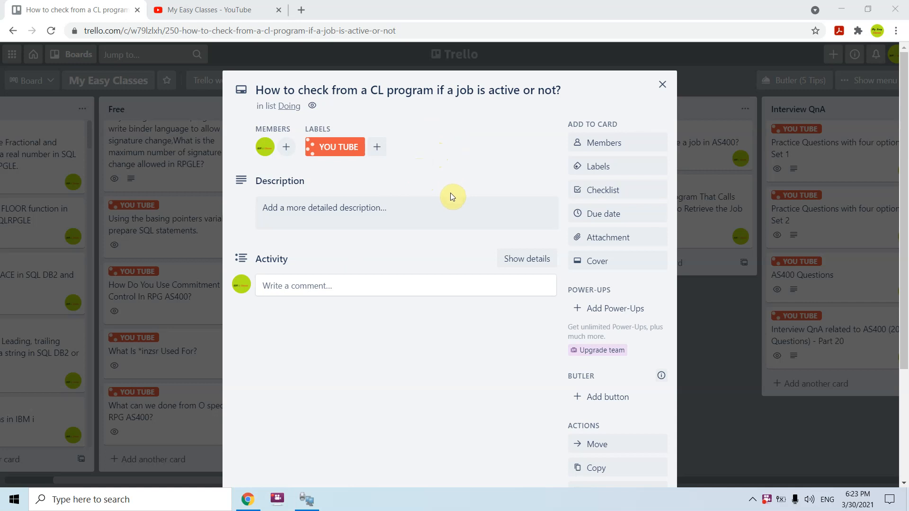
pyautogui.moveTo(449, 218)
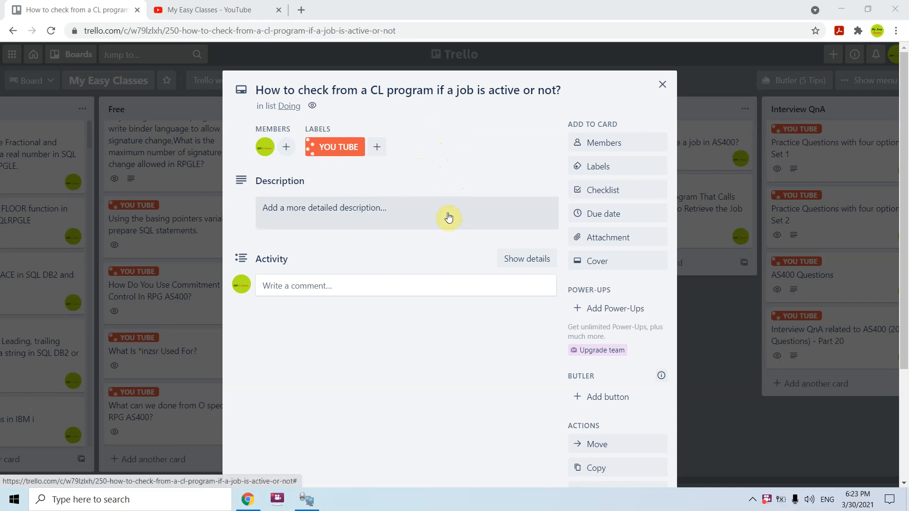
pyautogui.moveTo(436, 407)
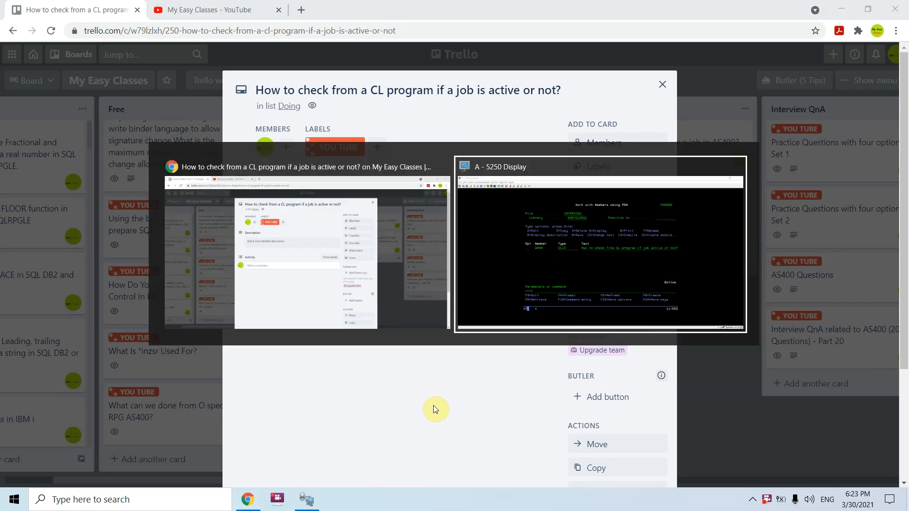
# Step: Switch to the 5250 session showing the QNA9 CL source in SEU browse
pyautogui.click(600, 243)
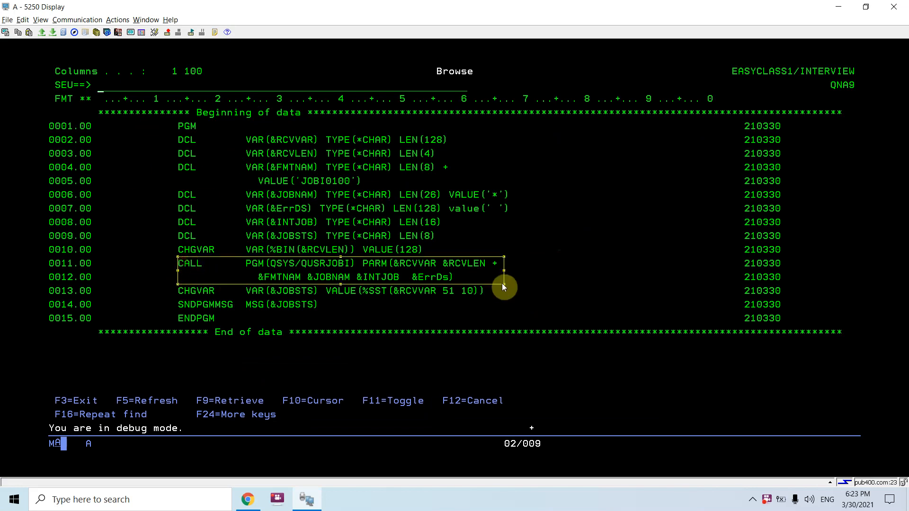
pyautogui.moveTo(368, 115)
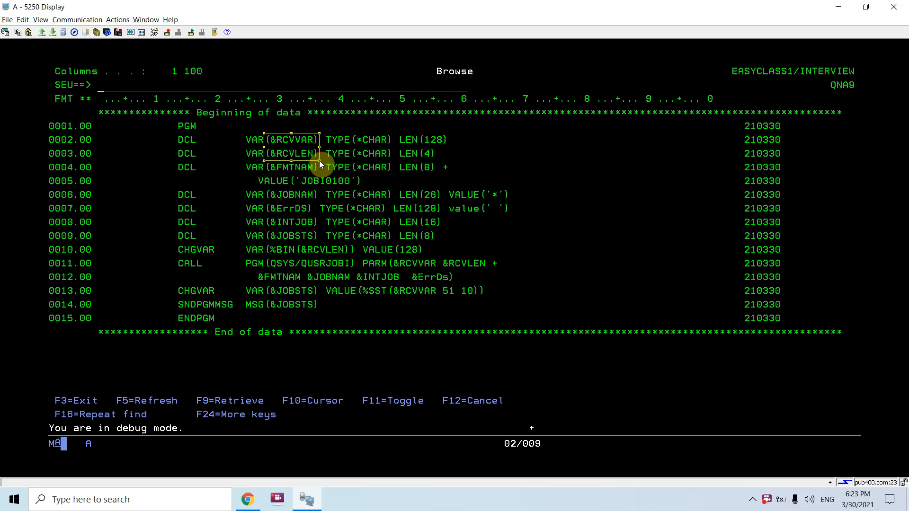
pyautogui.moveTo(325, 195)
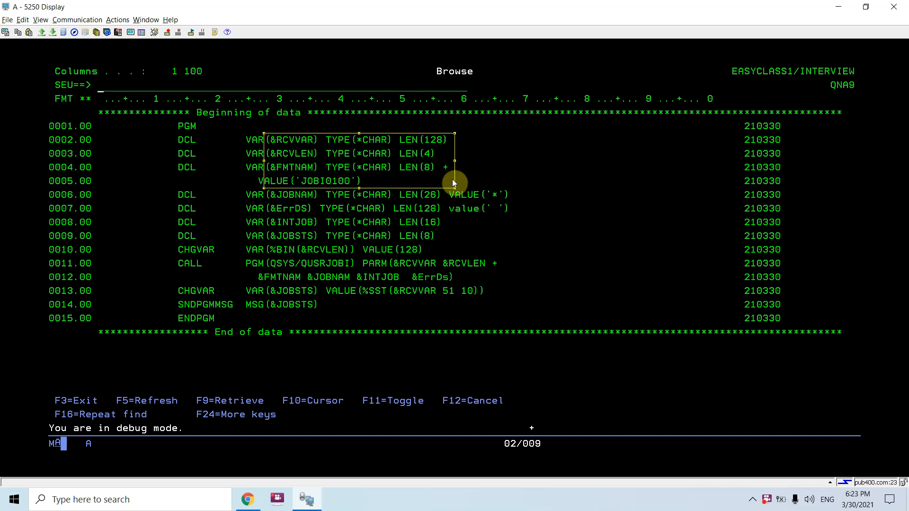
pyautogui.moveTo(273, 122)
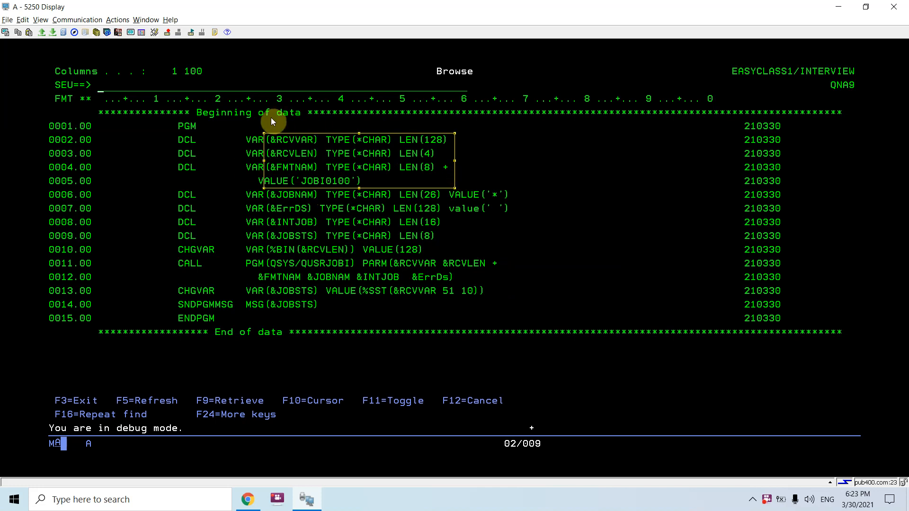
pyautogui.moveTo(260, 210)
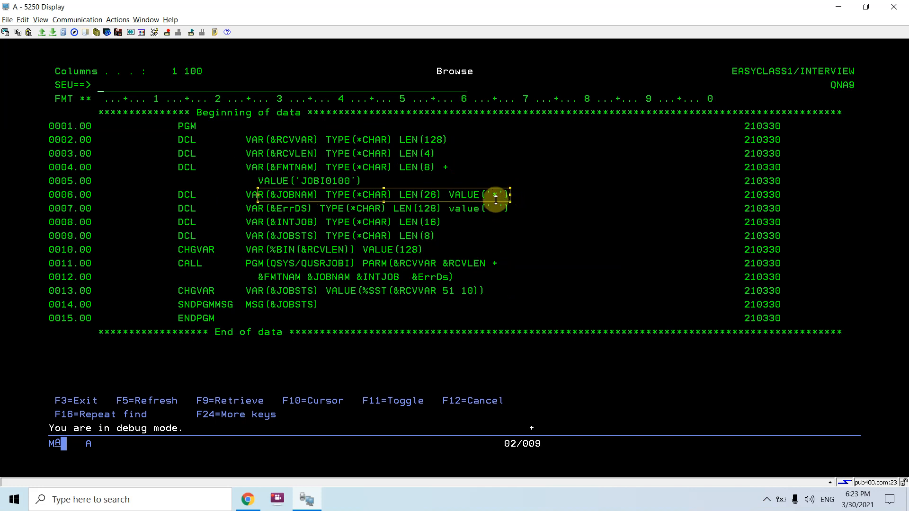
pyautogui.moveTo(280, 332)
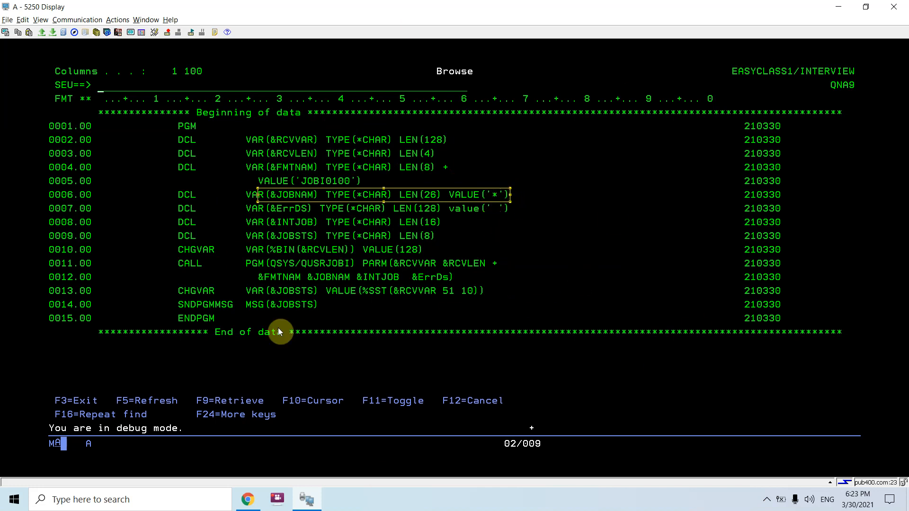
pyautogui.moveTo(771, 102)
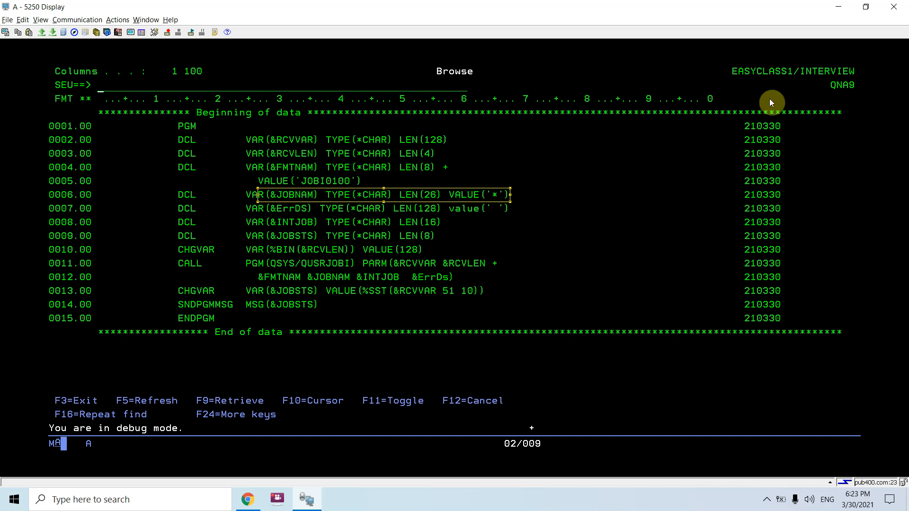
pyautogui.moveTo(502, 243)
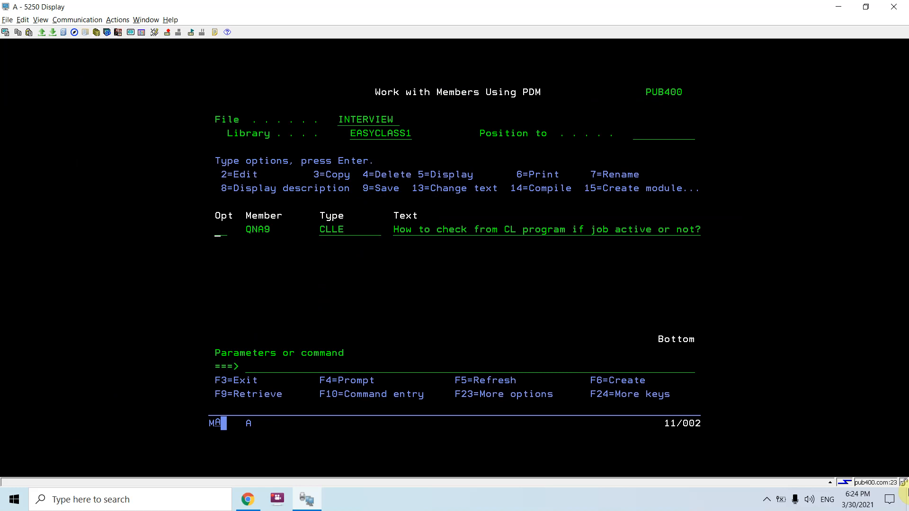
# Step: Compile QNA9 and start STRDBG on program QNA9 with UPDPROD and OPMSRC *YES
pyautogui.write('strsql')
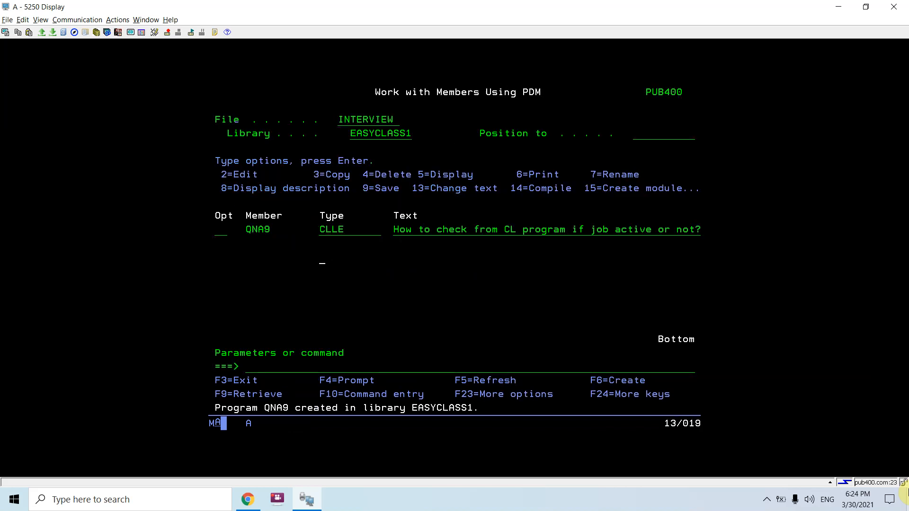
pyautogui.write('strdbg')
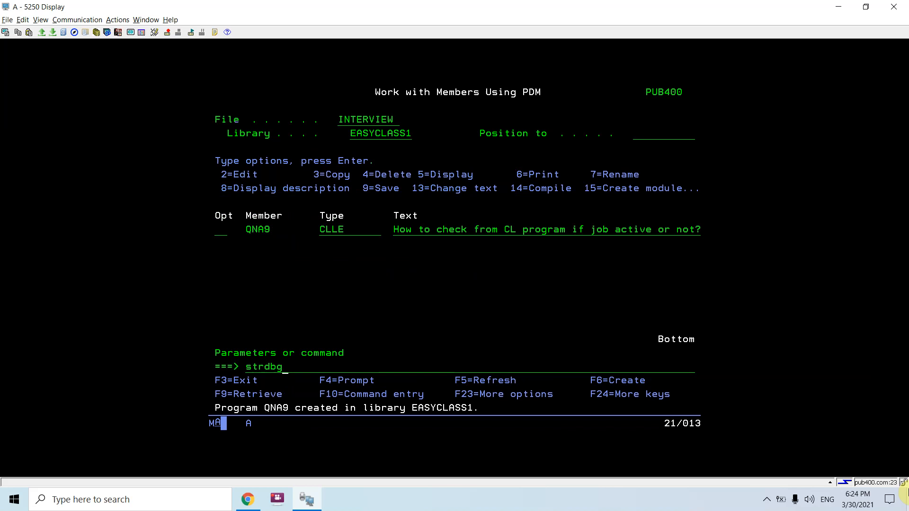
pyautogui.press('f12')
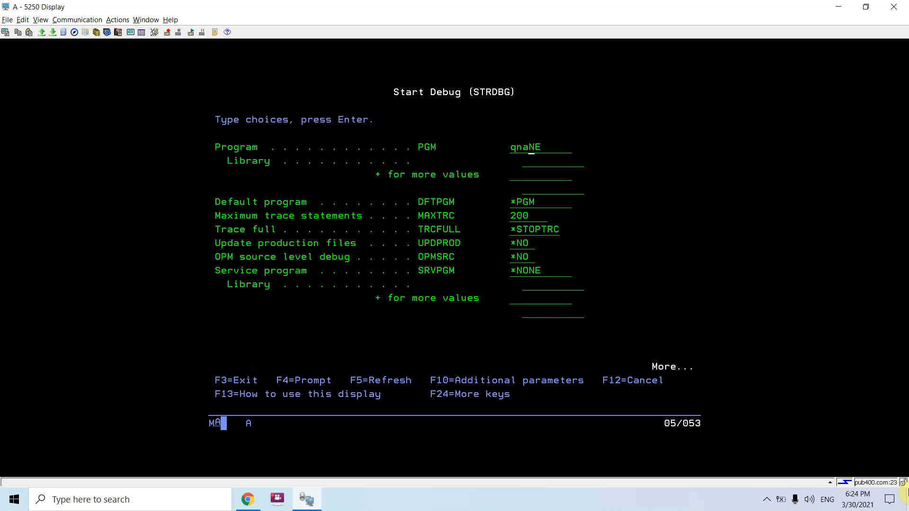
pyautogui.write('9')
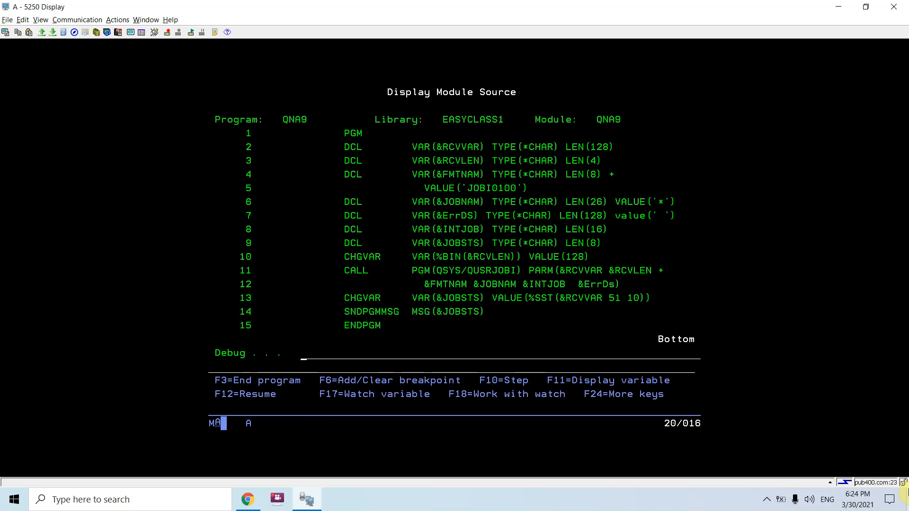
# Step: Set a breakpoint at line 1, CALL QNA9 and step to line 10 showing &RCVVAR
pyautogui.write('br')
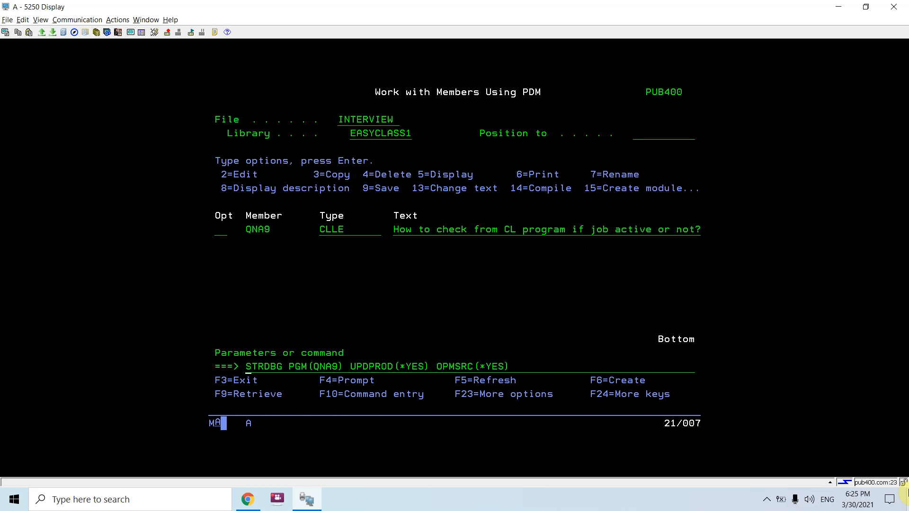
pyautogui.write('callbg')
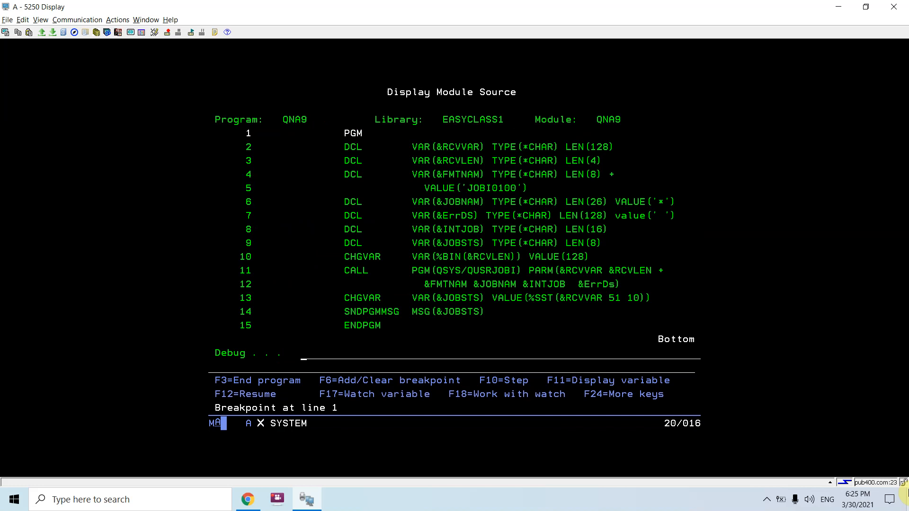
pyautogui.press('F10')
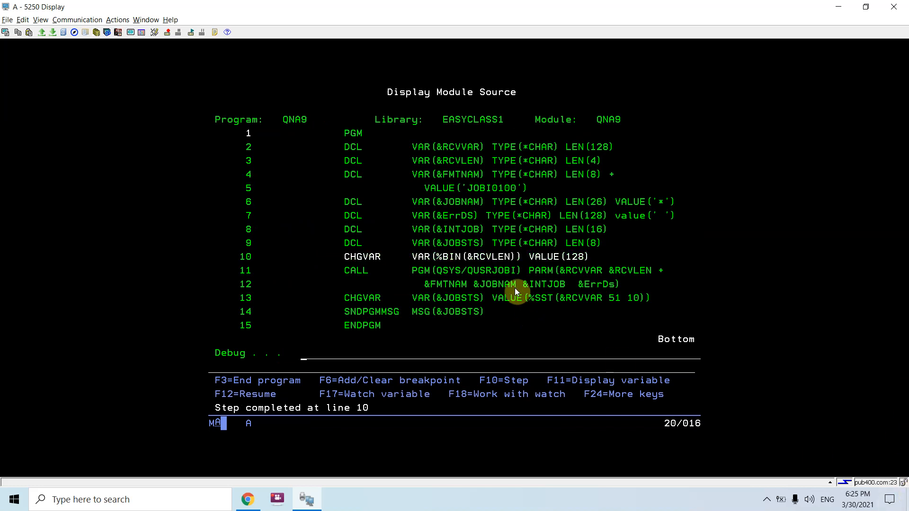
pyautogui.press('F10')
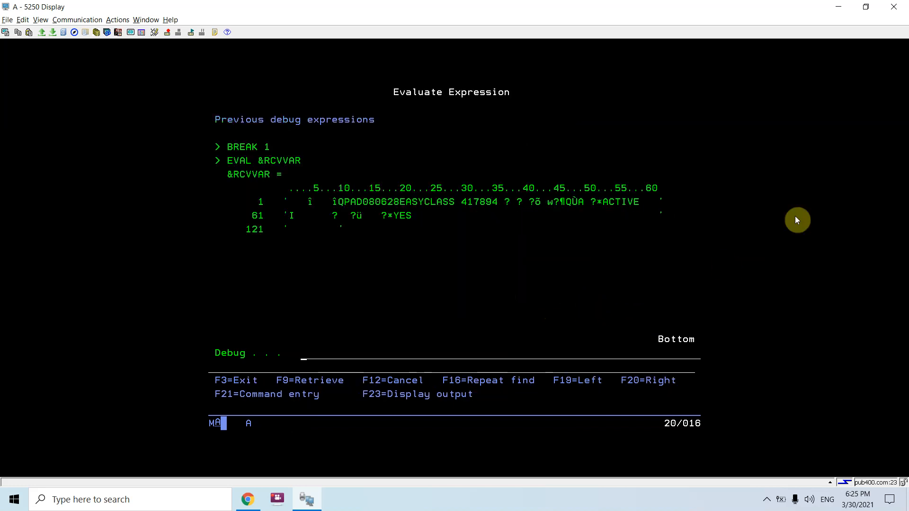
pyautogui.moveTo(341, 209)
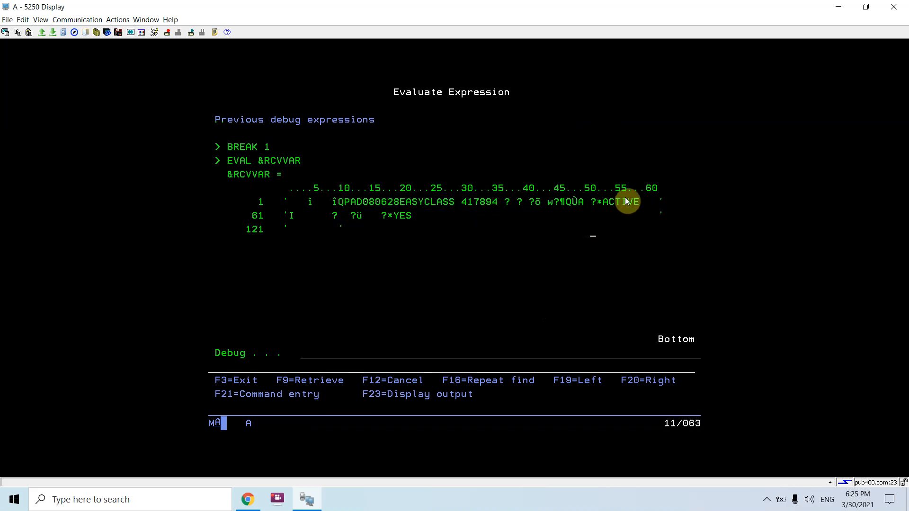
pyautogui.moveTo(605, 215)
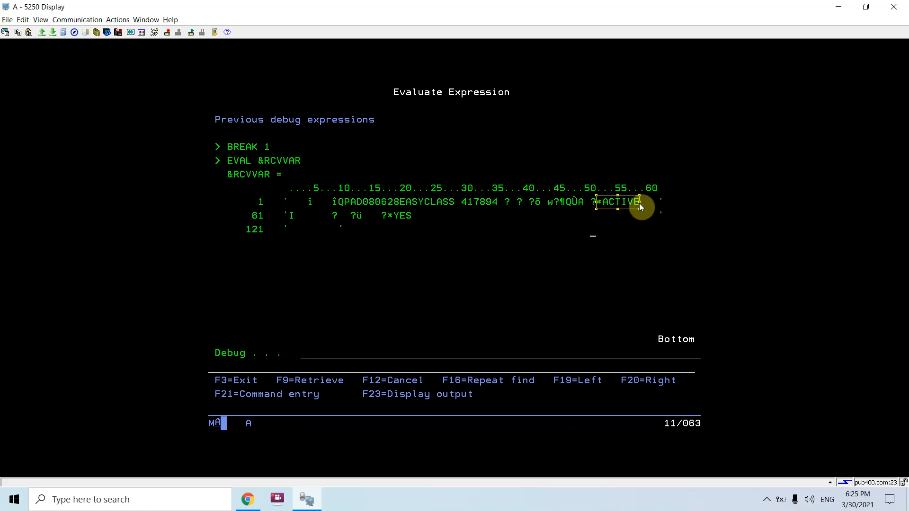
pyautogui.moveTo(658, 197)
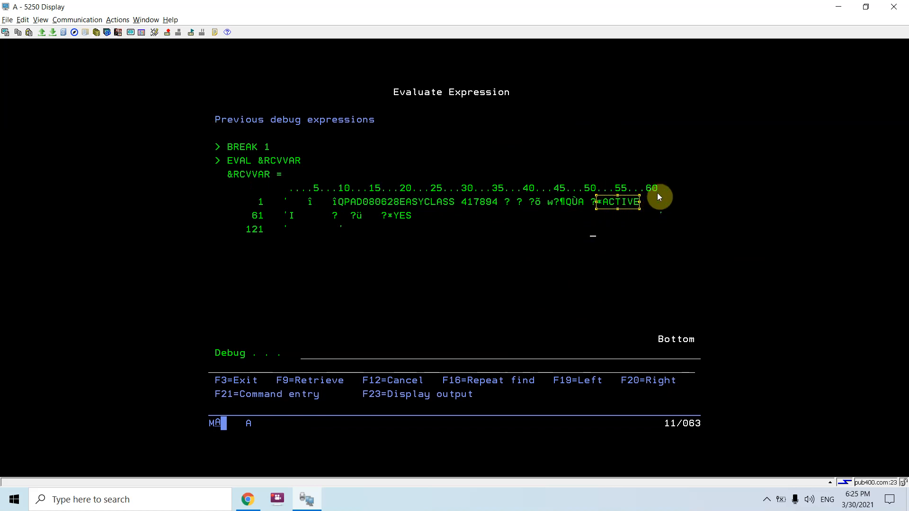
pyautogui.moveTo(644, 208)
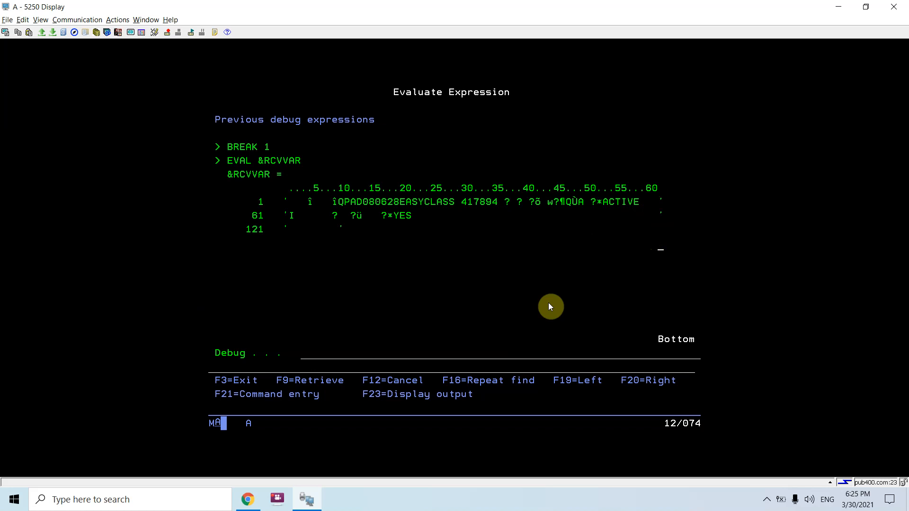
# Step: Return to the source after seeing *ACTIVE and let QNA9 run to completion
pyautogui.press('F12')
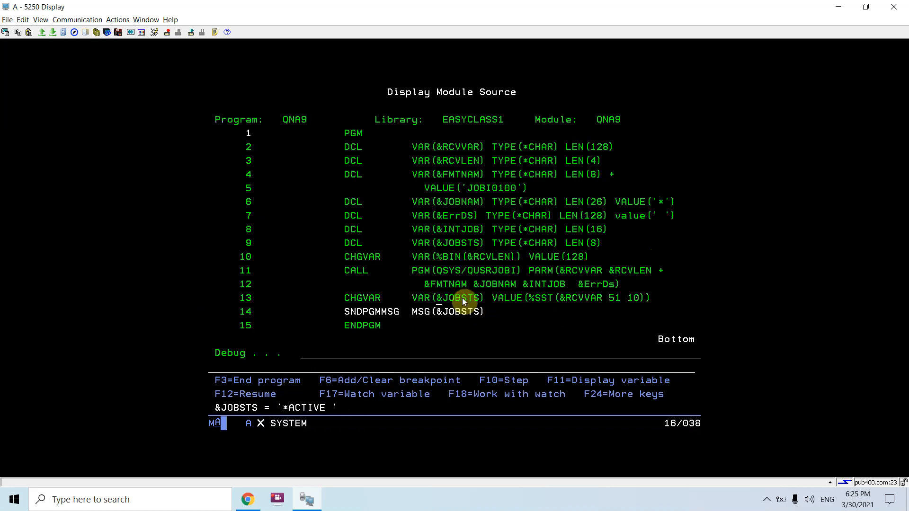
pyautogui.press('f3')
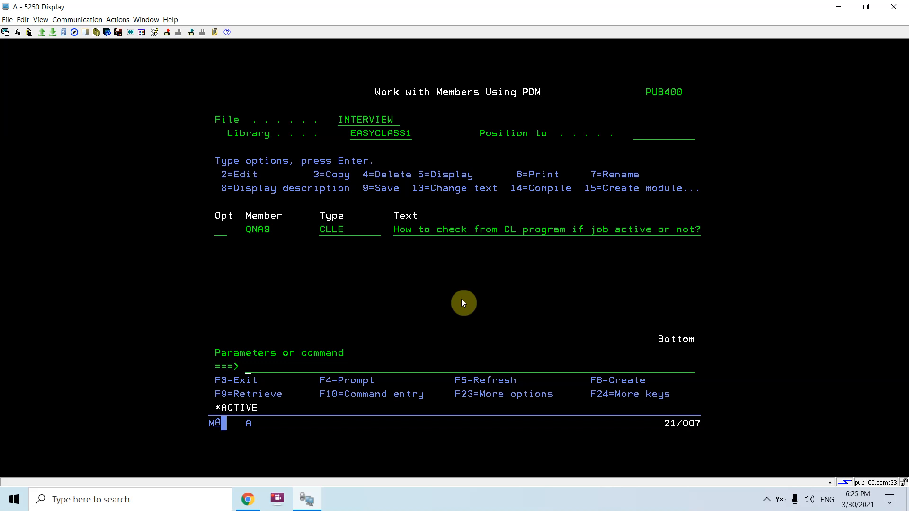
# Step: Submit batch job TESTJOB via SBMJOB with CMD call qna8
pyautogui.write('s')
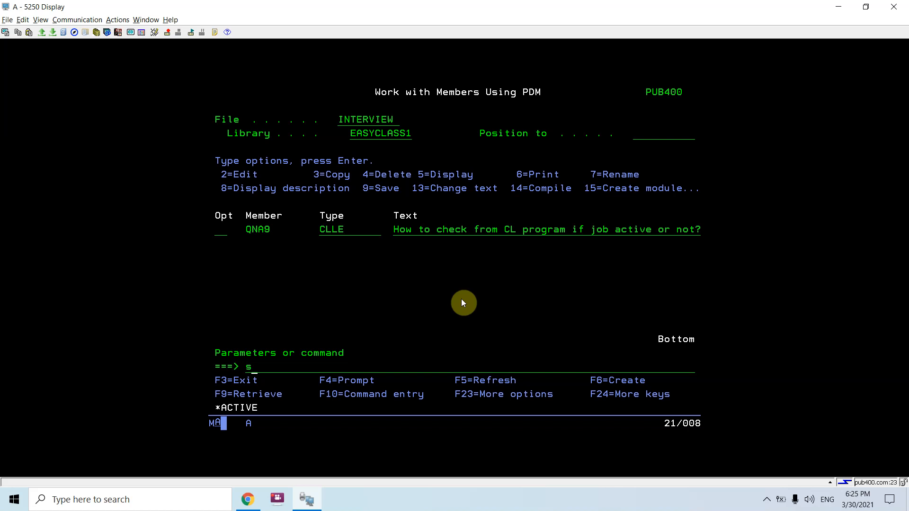
pyautogui.write('bmjob')
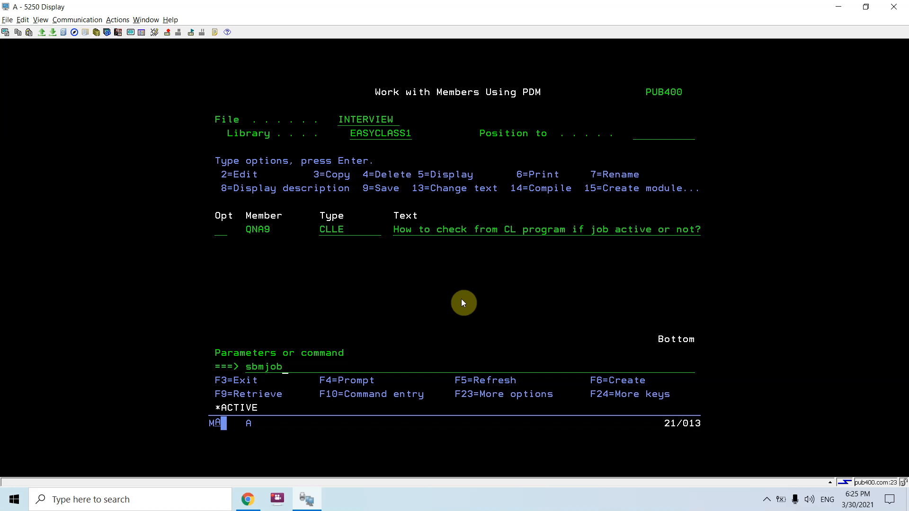
pyautogui.press('f4')
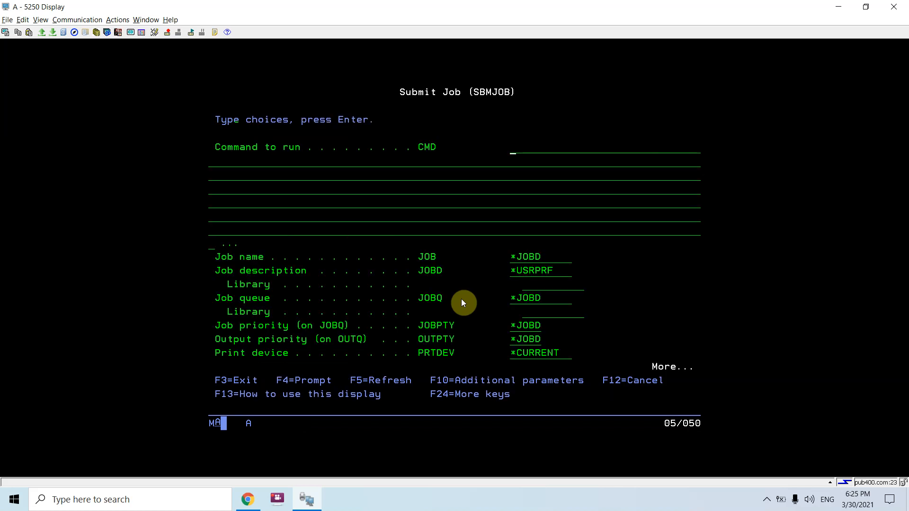
pyautogui.write('call')
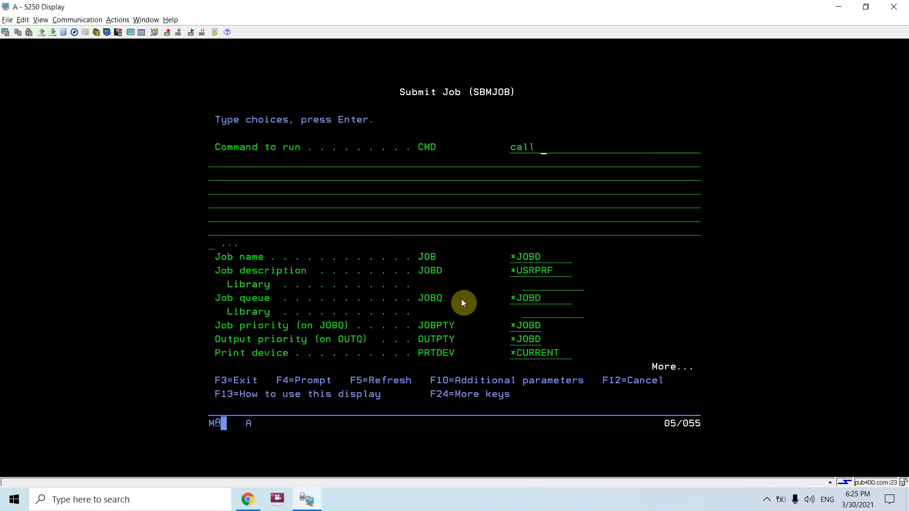
pyautogui.write('qna8')
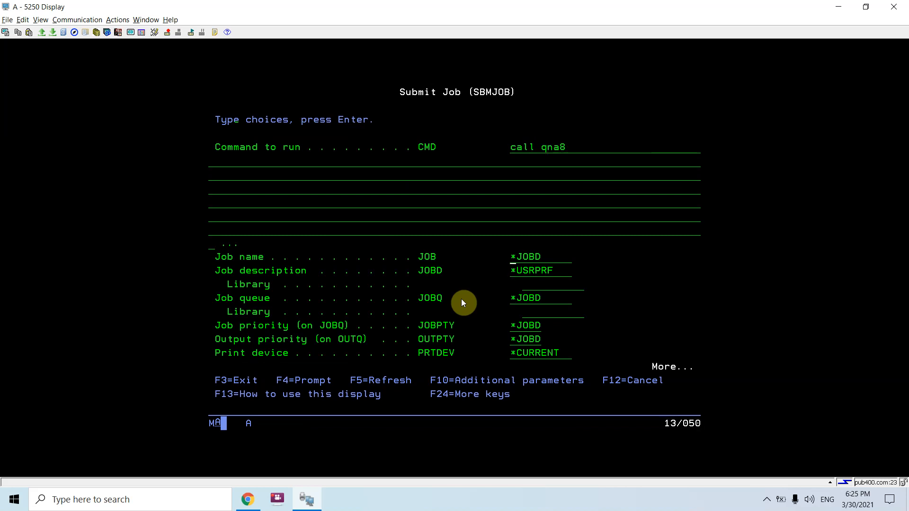
pyautogui.write('testjob')
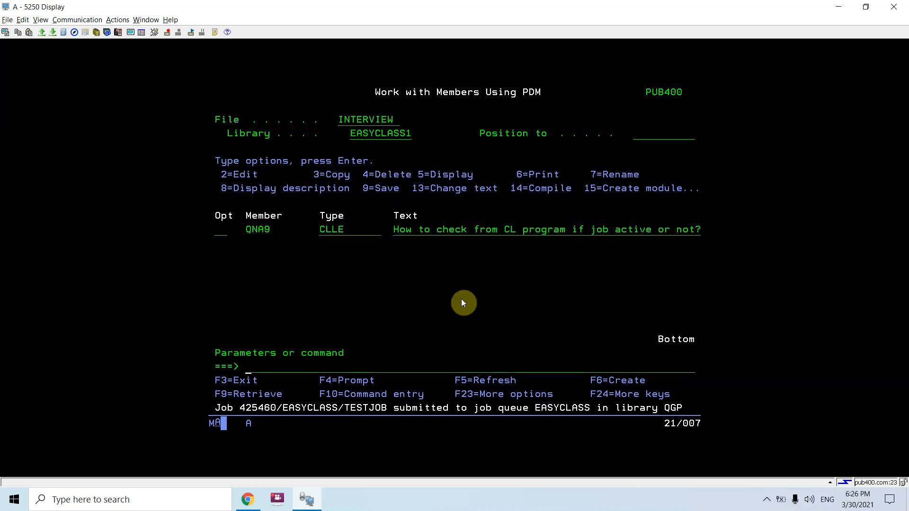
pyautogui.moveTo(243, 410)
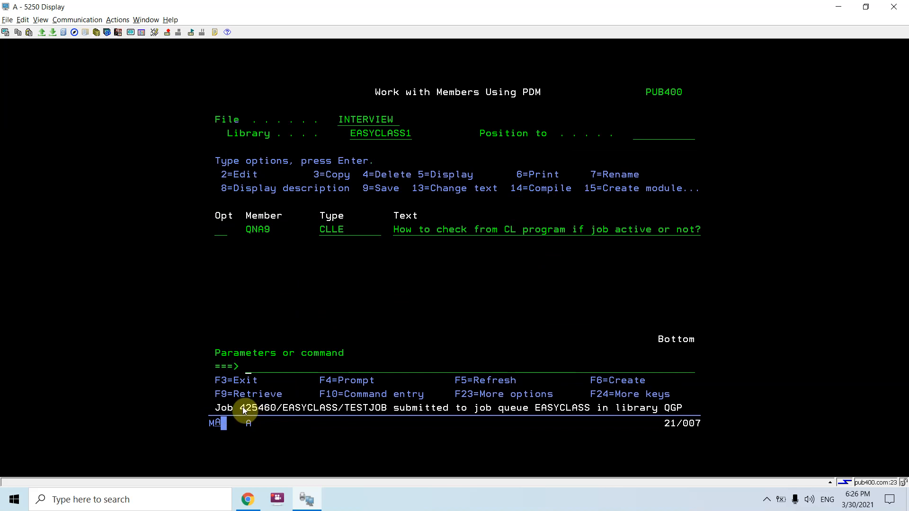
# Step: Run WRKUSRJOB to see TESTJOB with status JOBQ HELD
pyautogui.click(23, 19)
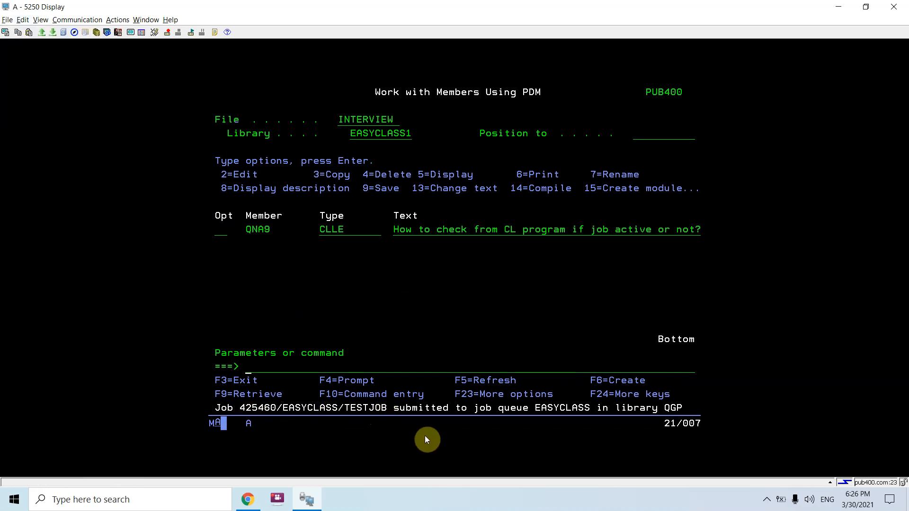
pyautogui.write('w')
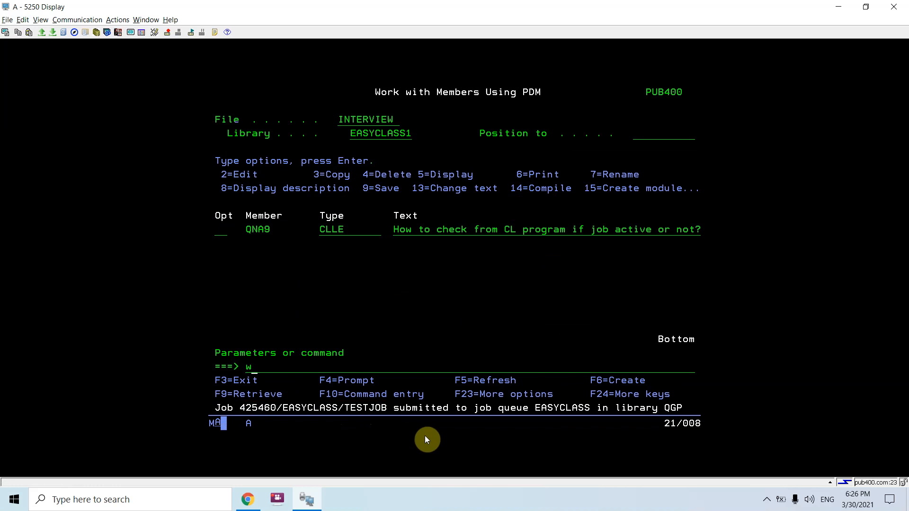
pyautogui.write('rkusr')
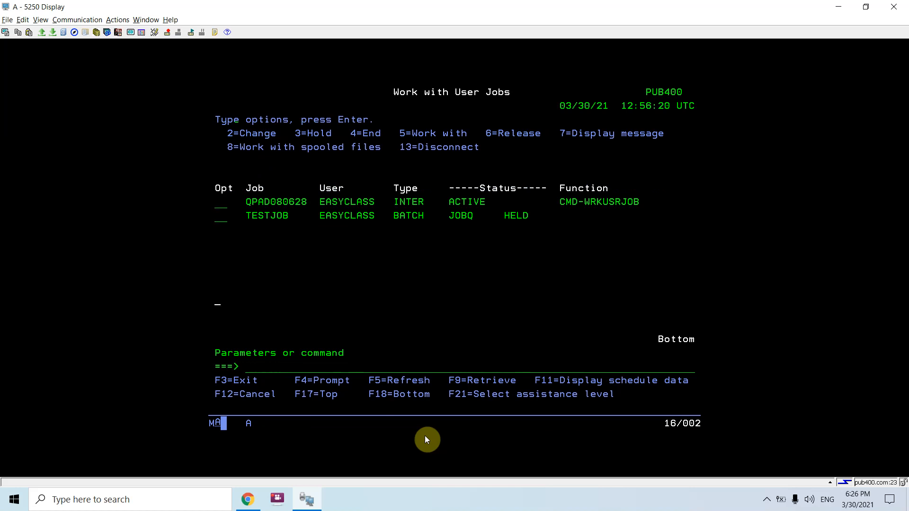
pyautogui.write('wrkusrjob')
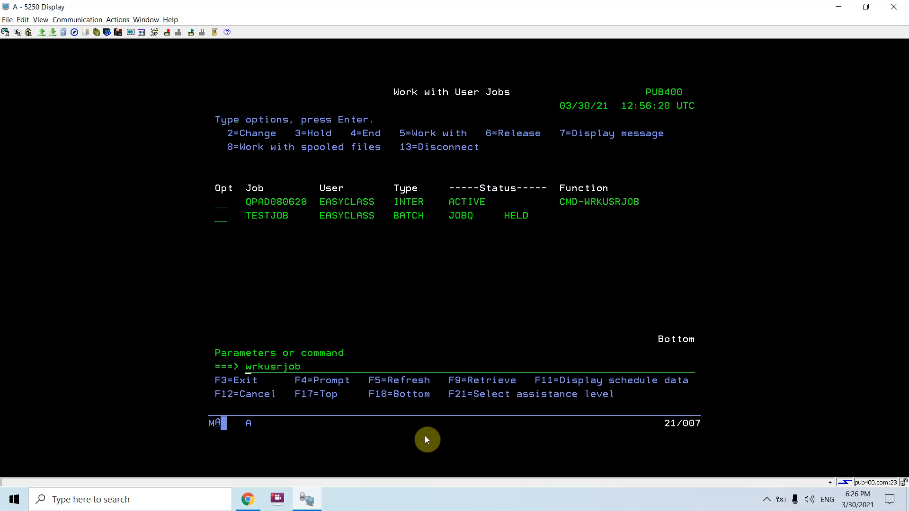
pyautogui.press('Return')
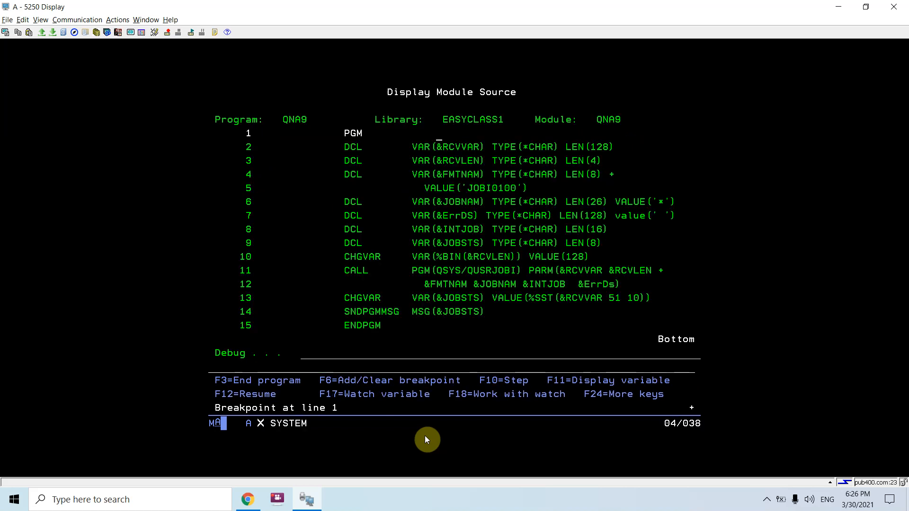
# Step: Step to line 10 and evaluate &JOBNAM on the debug line
pyautogui.press('F10')
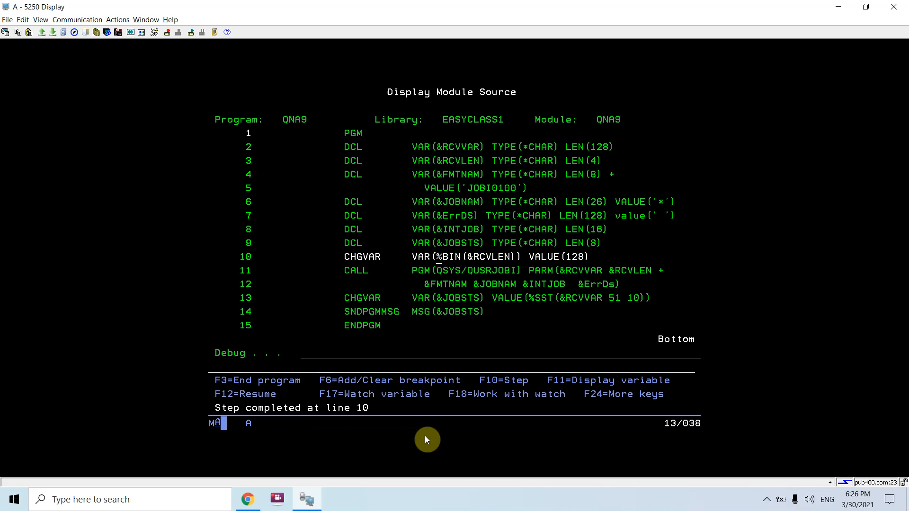
pyautogui.write('E')
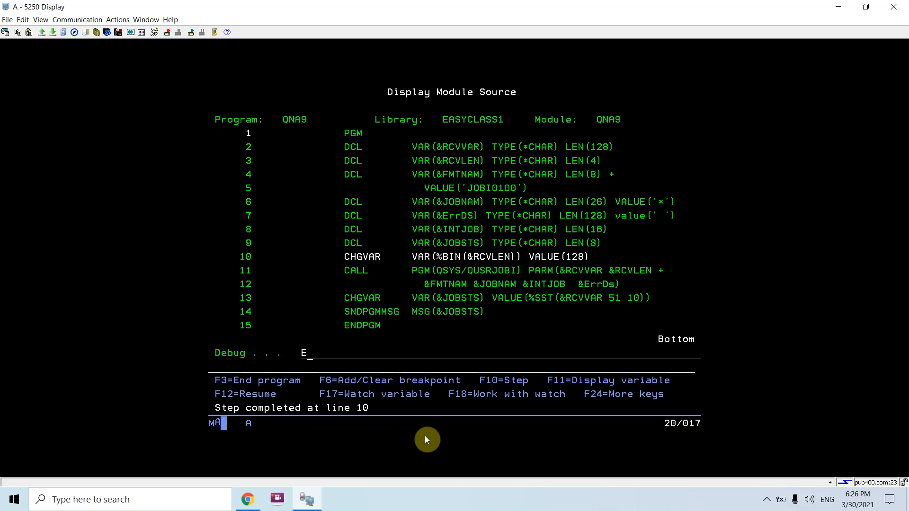
pyautogui.write('V &')
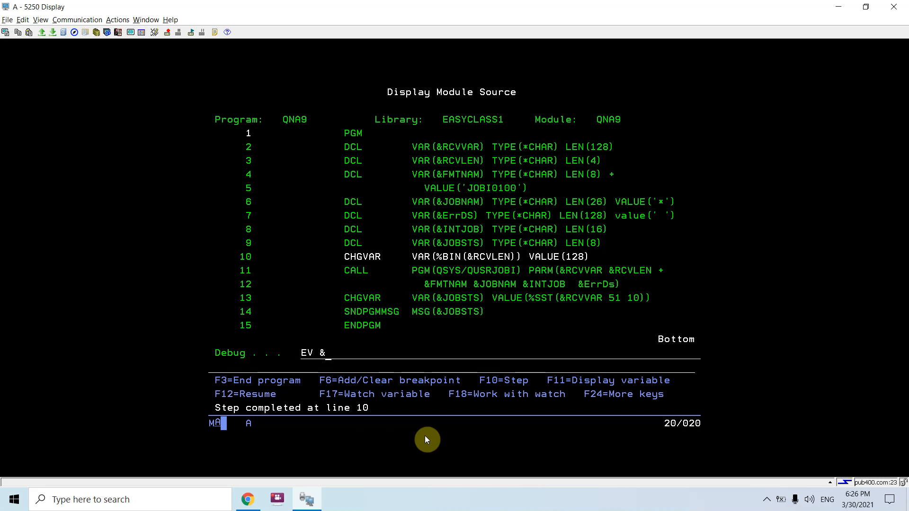
pyautogui.write('JOBNAM')
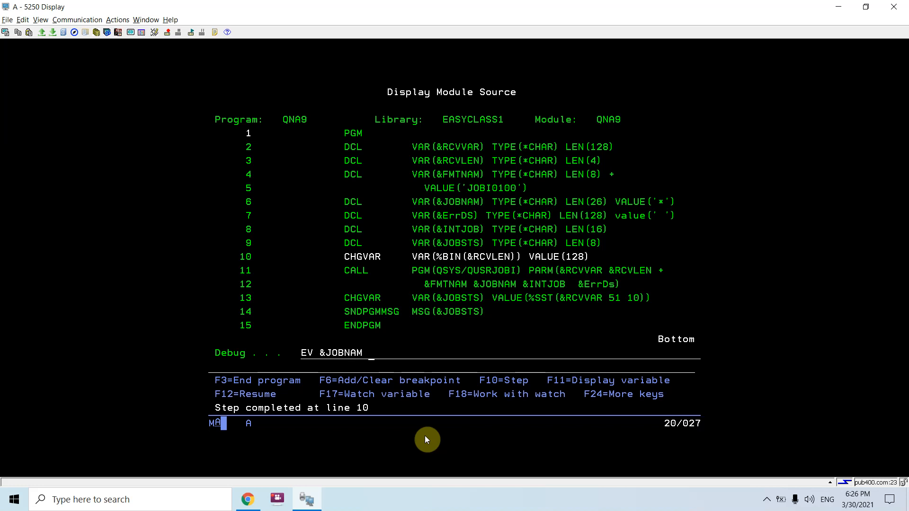
pyautogui.press('Return')
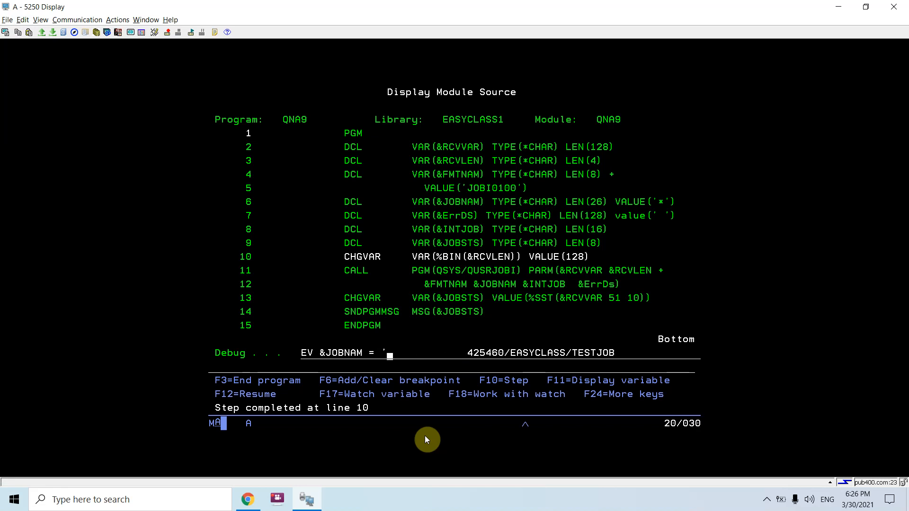
# Step: Enter EV &JOBNAM = 'TESTJOB EASYCLASS 425460' on the debug line
pyautogui.write('QS')
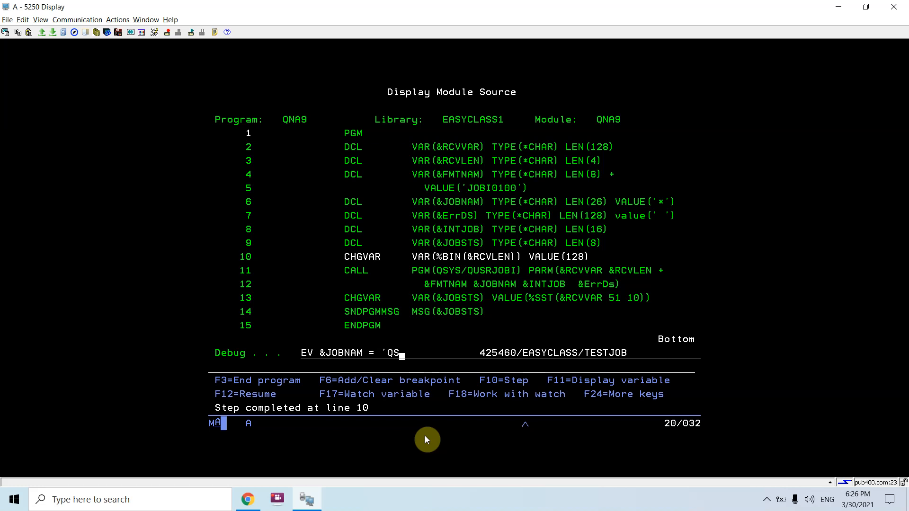
pyautogui.press('BackSpace')
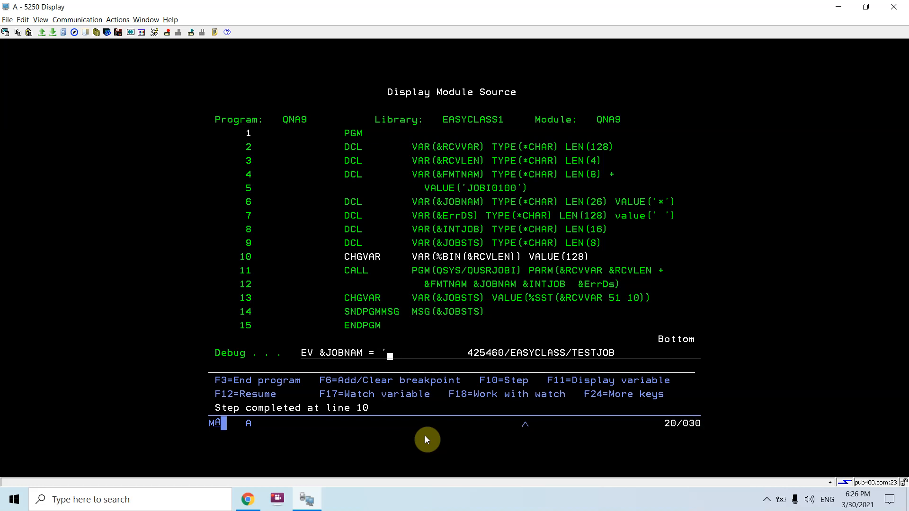
pyautogui.write('TE')
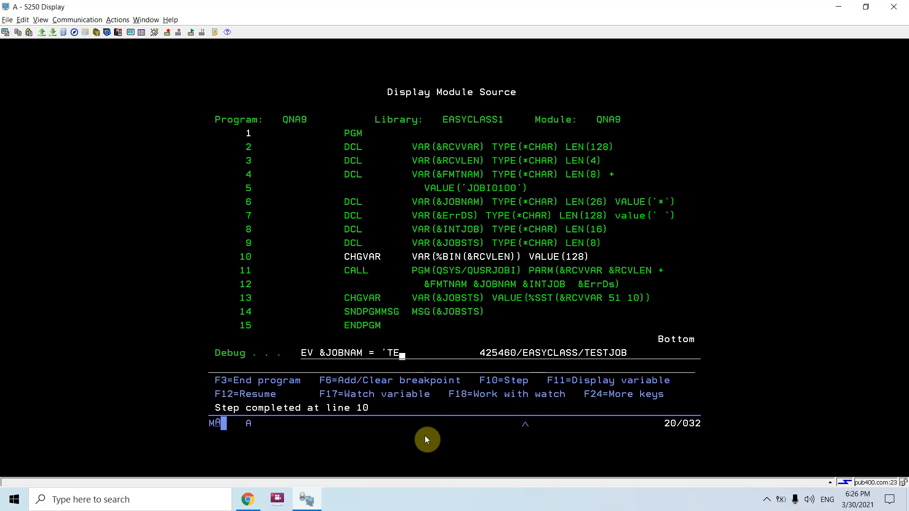
pyautogui.write('STJOB')
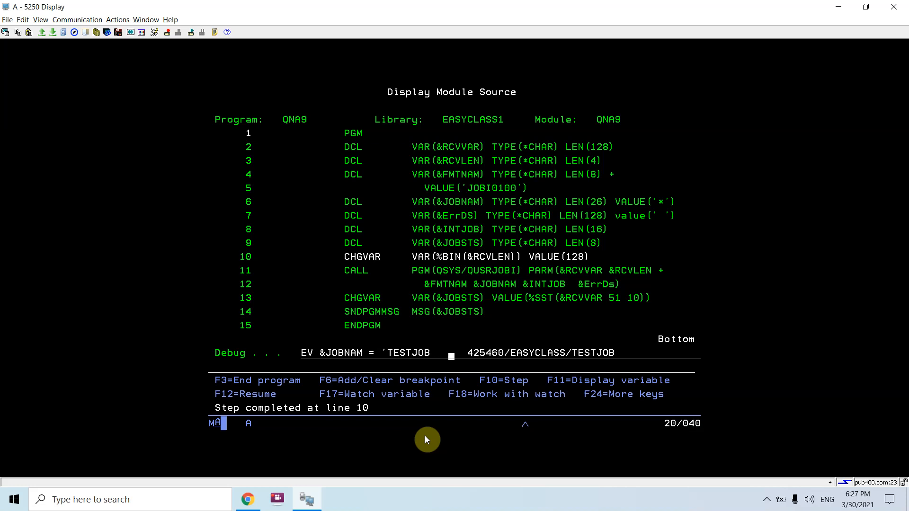
pyautogui.write('E')
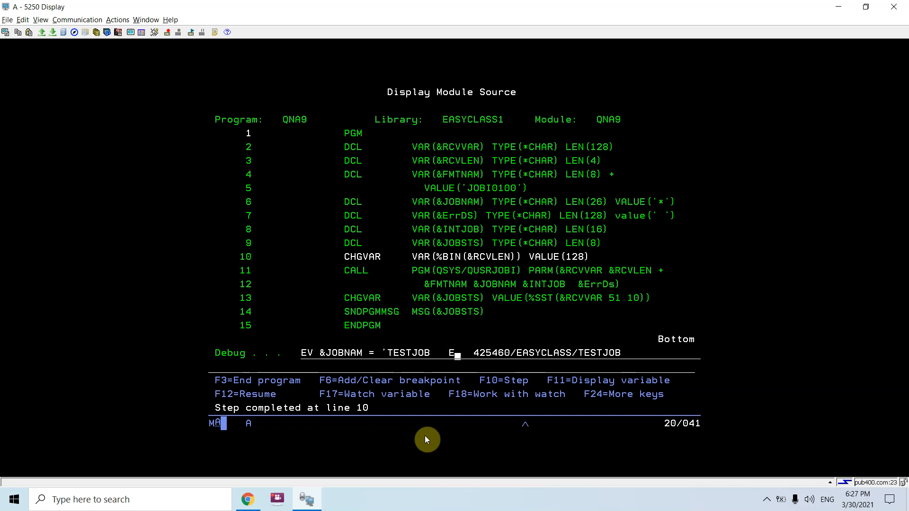
pyautogui.write('ASY')
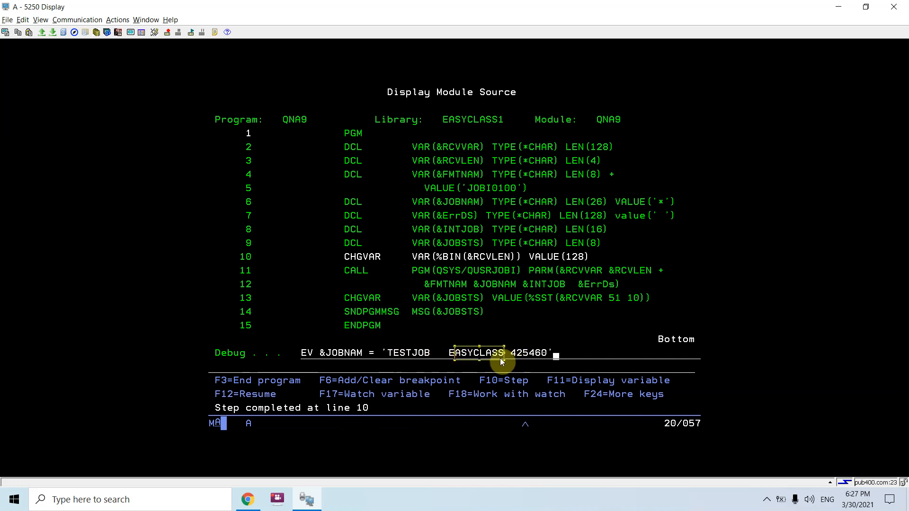
pyautogui.moveTo(614, 353)
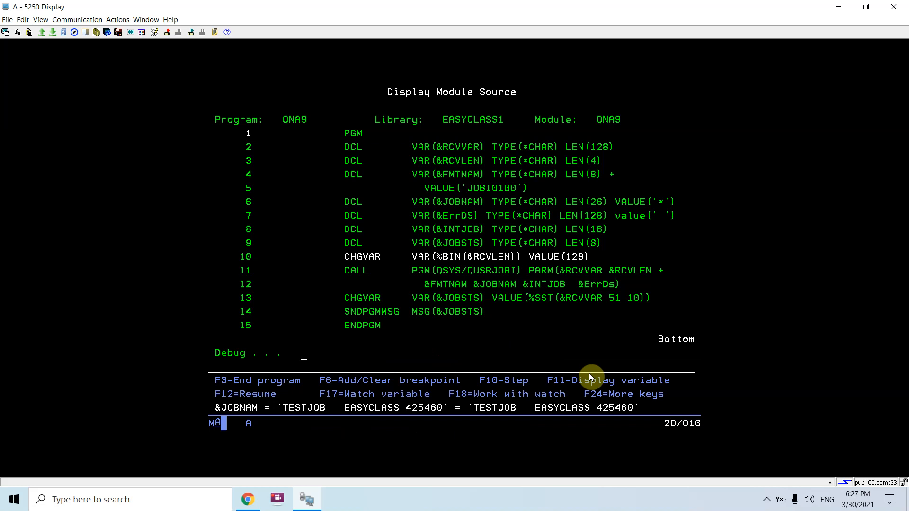
# Step: Step past QUSRJOBI, display &JOBNAM and the returned *JOBQ status, then end debugging
pyautogui.press('F10')
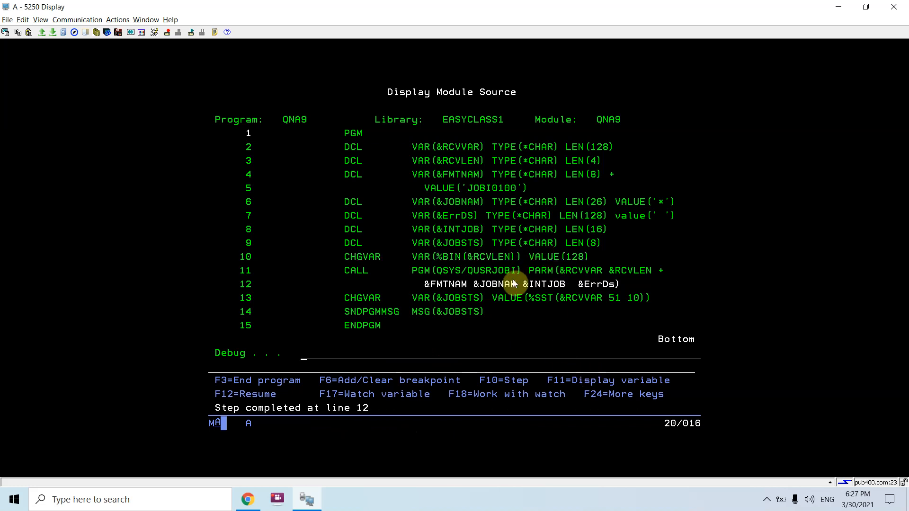
pyautogui.press('f11')
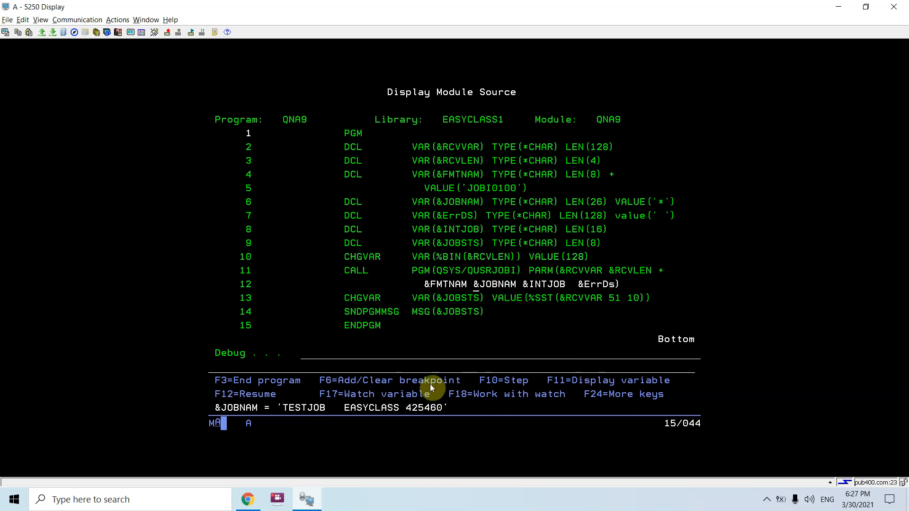
pyautogui.press('F10')
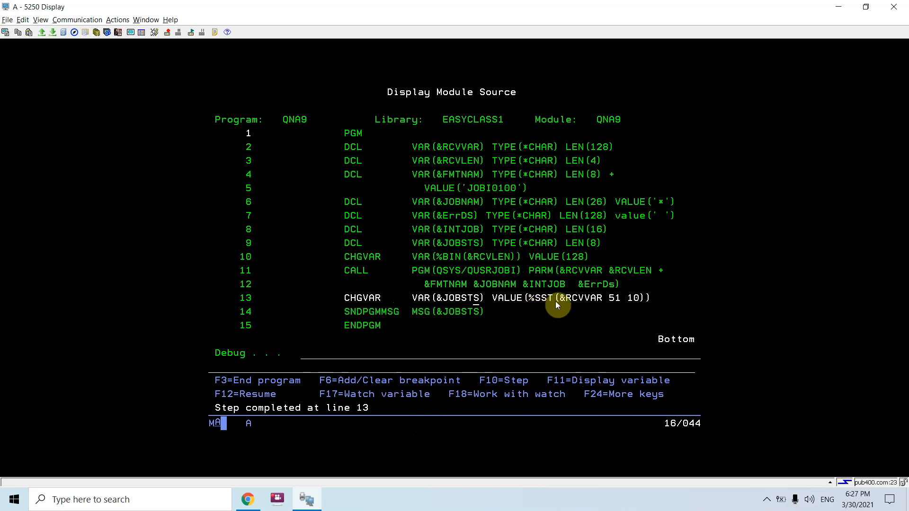
pyautogui.press('f11')
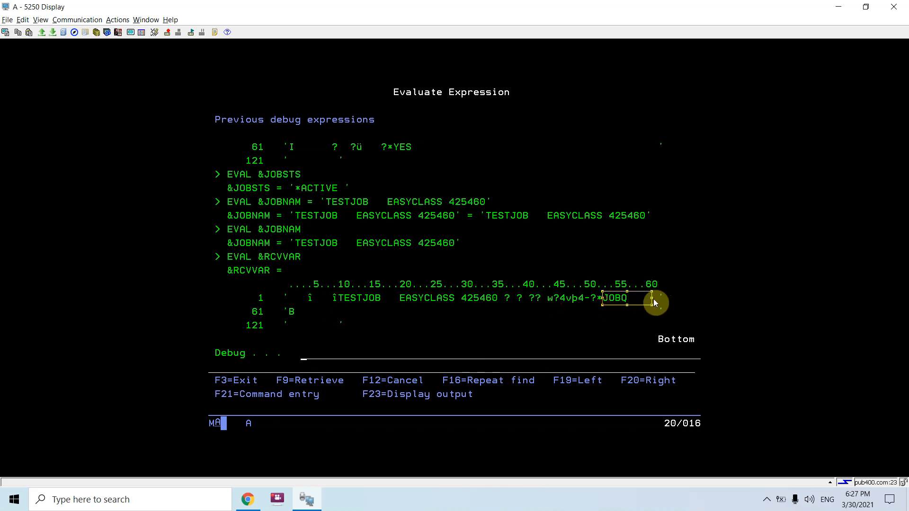
pyautogui.click(644, 381)
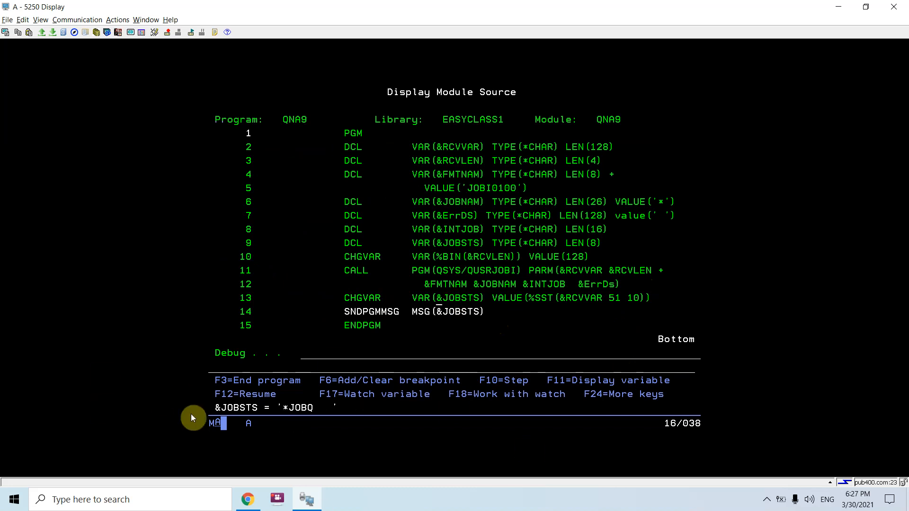
pyautogui.press('F10')
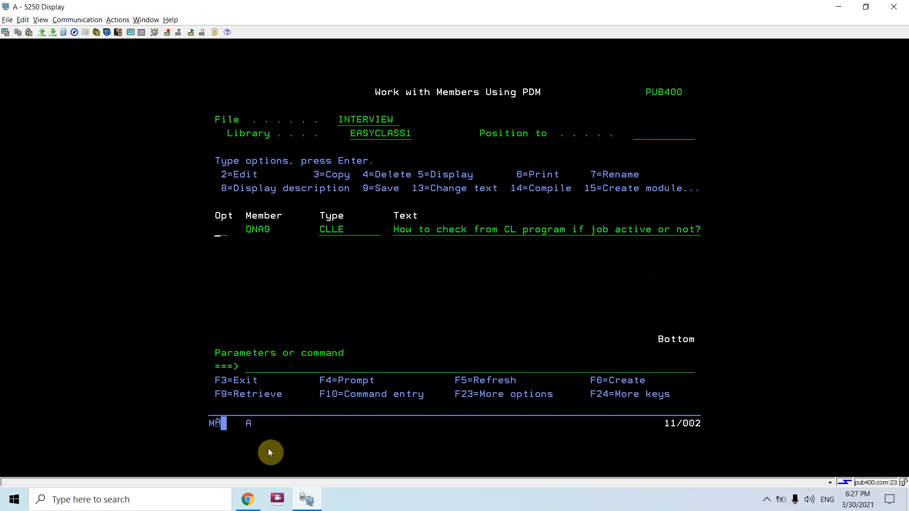
pyautogui.moveTo(257, 440)
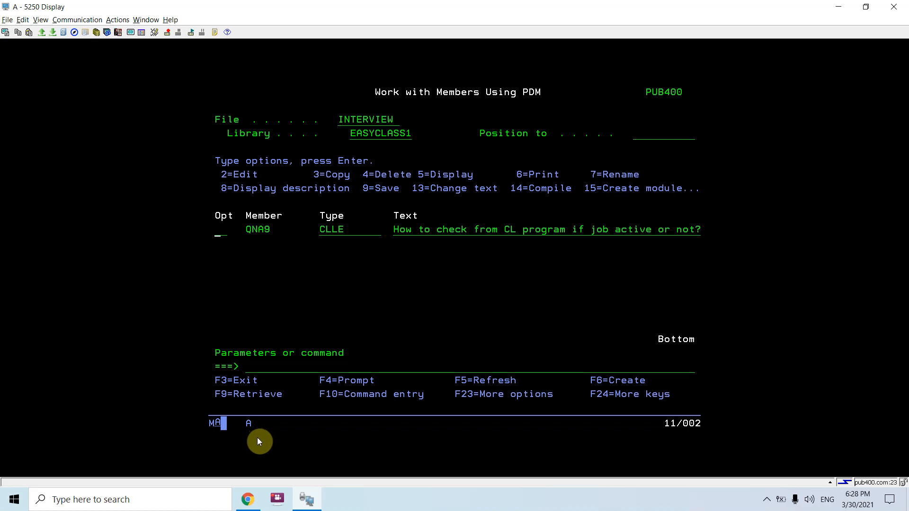
pyautogui.click(248, 499)
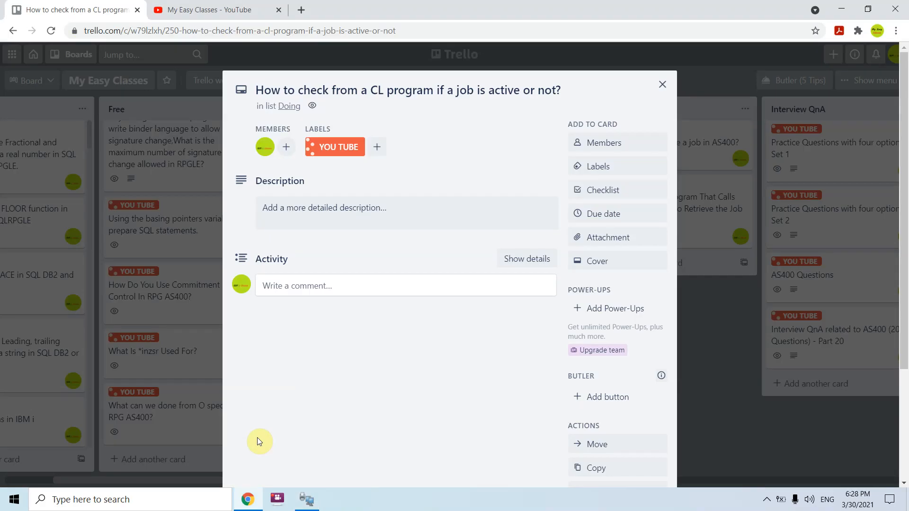